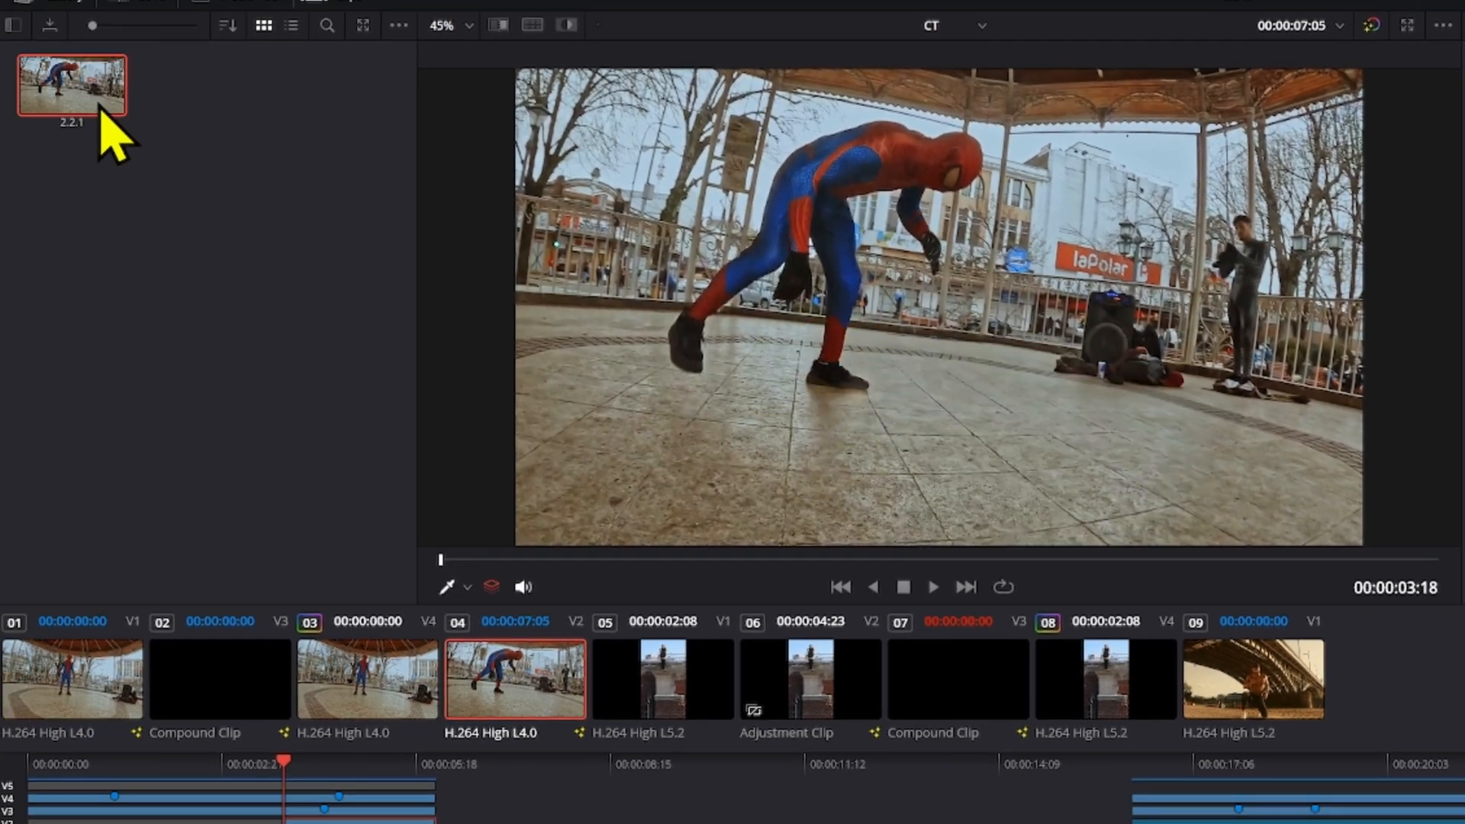
Export the grabbed gallery still and list the available image file types
right_click(74, 86)
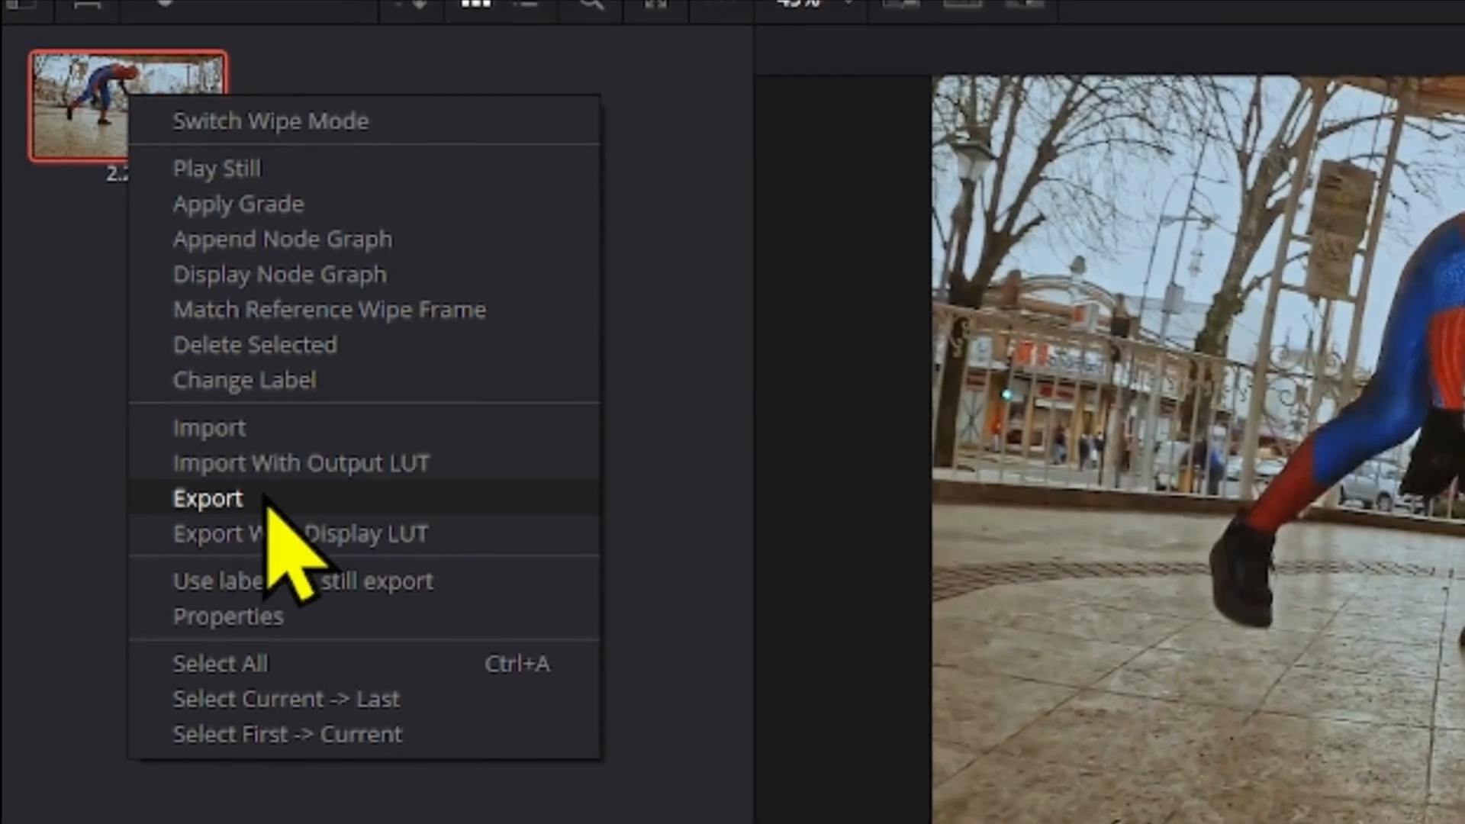
click(207, 497)
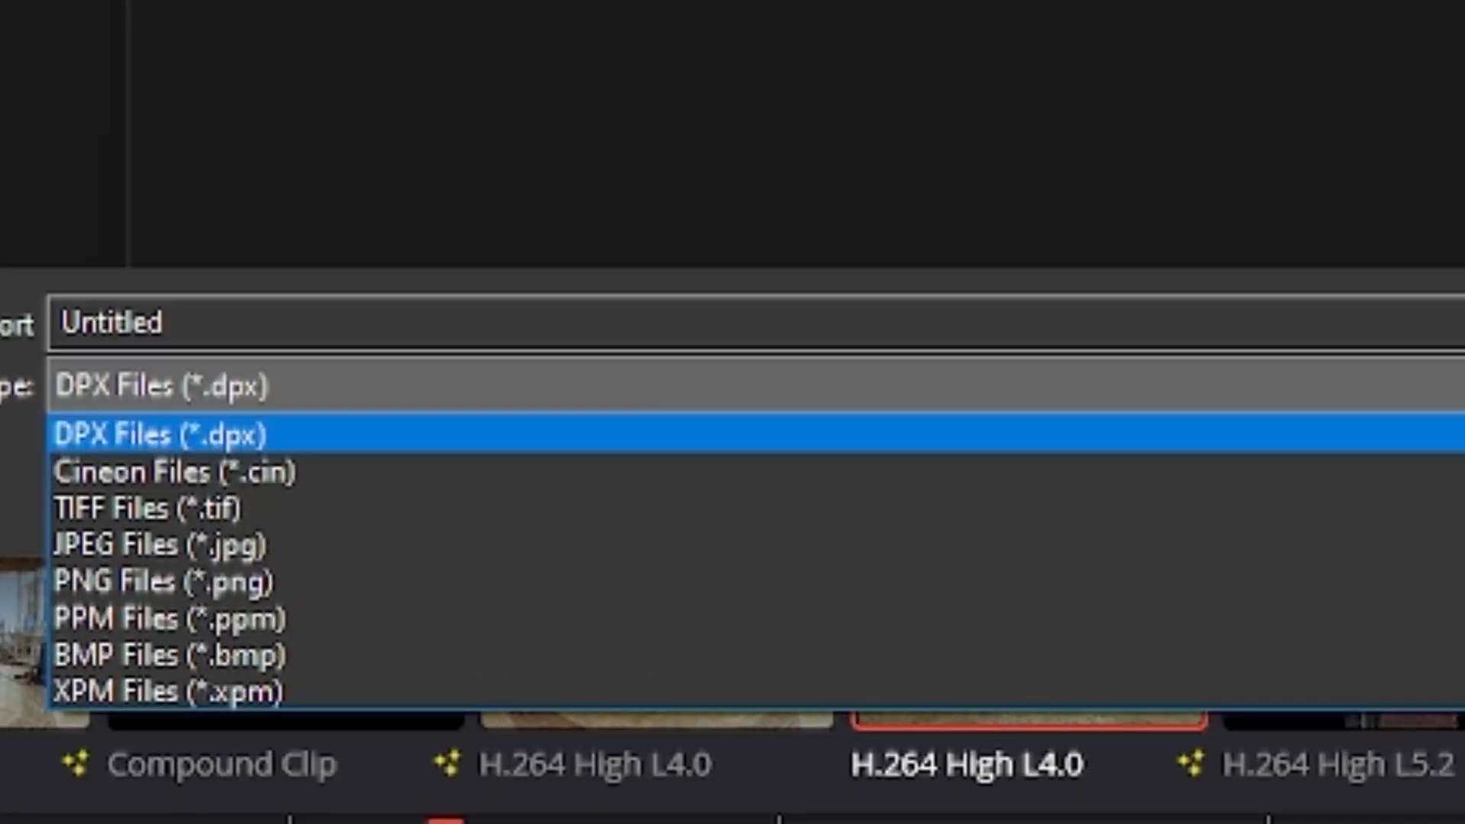
click(153, 577)
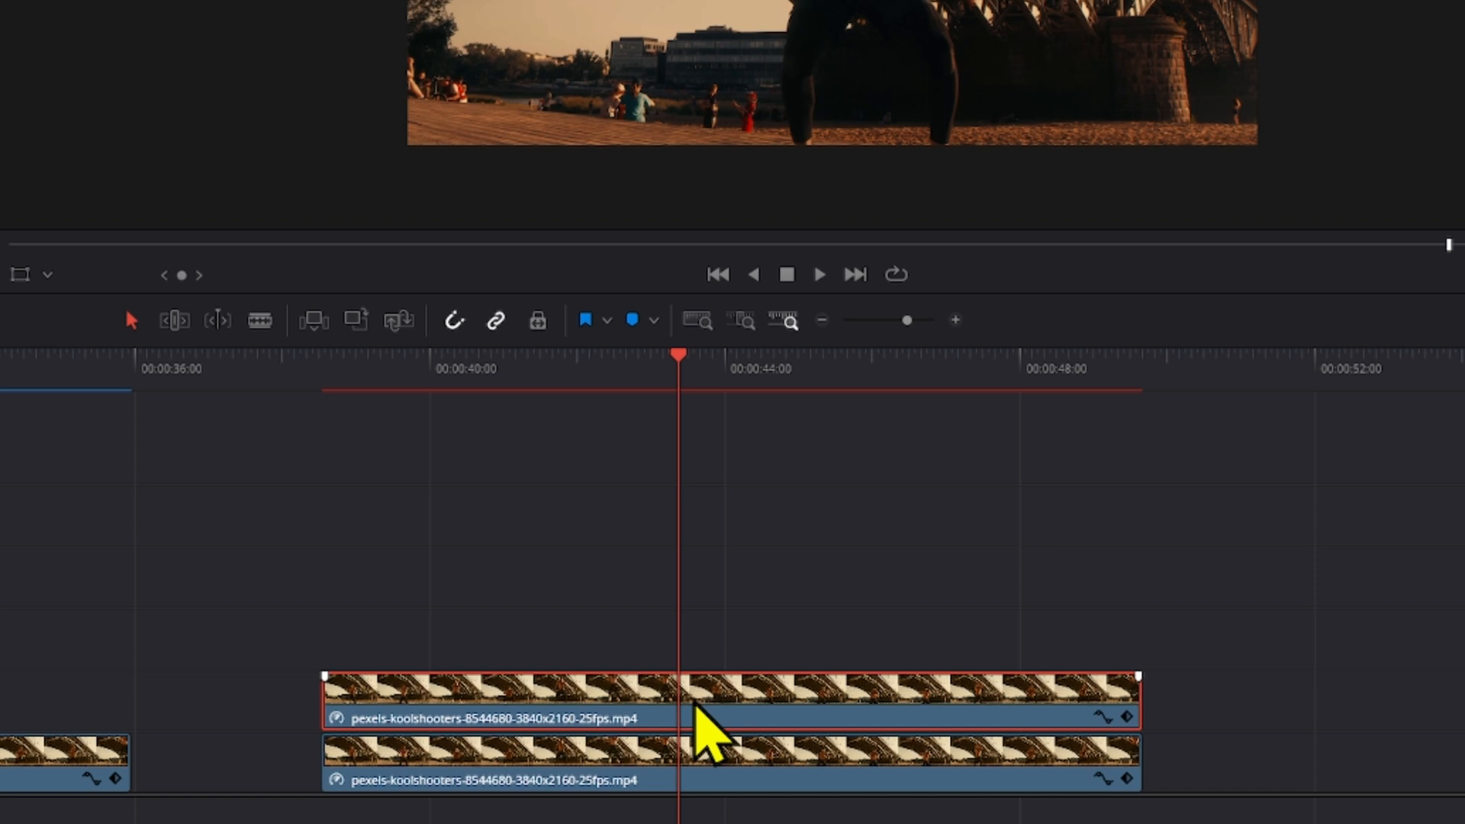
Apply Freeze Frame (Shift+R) to the upper clip on Video 2 at the playhead
key(shift+r)
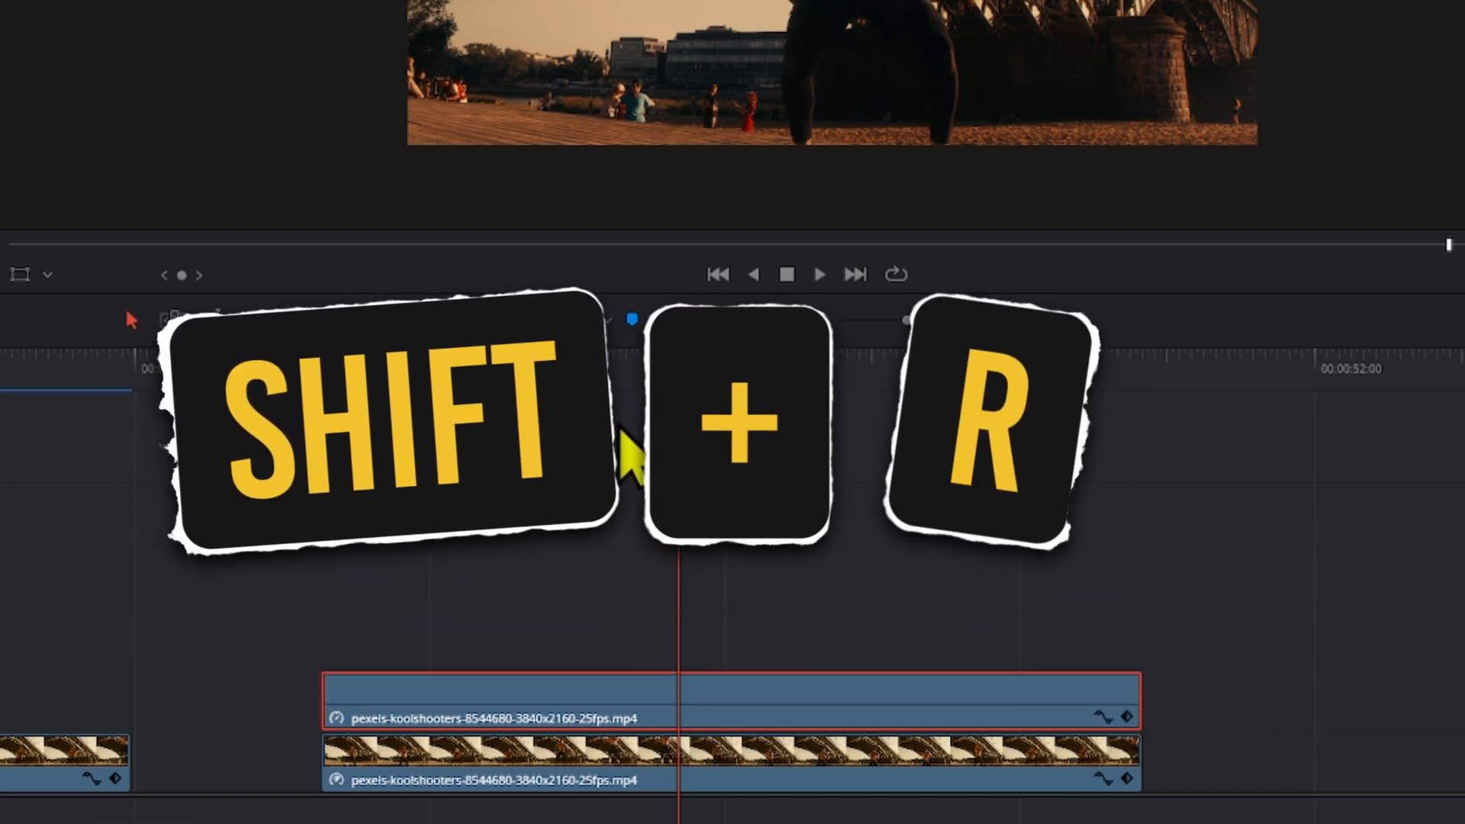
key(shift+r)
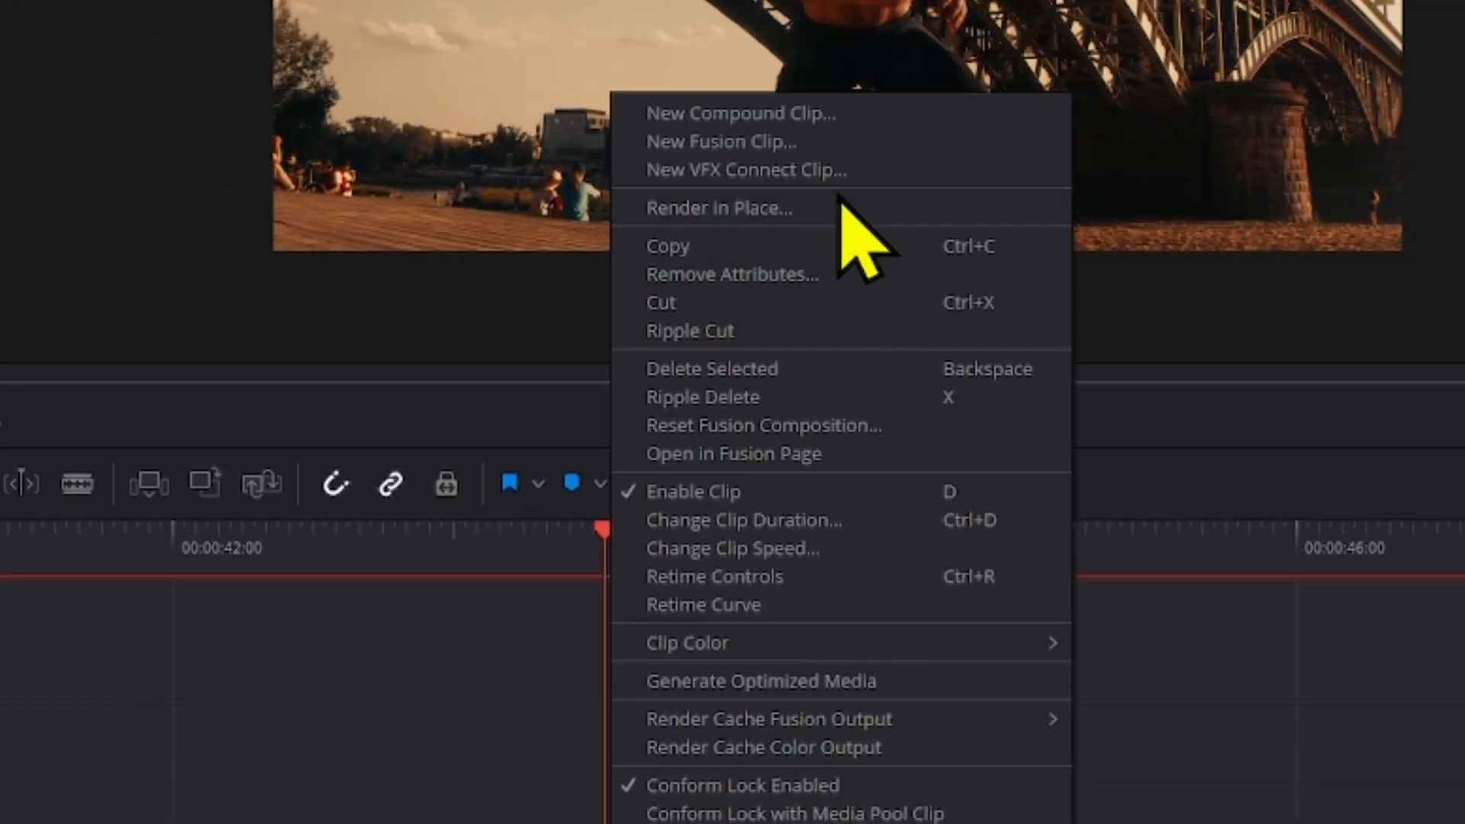
Render the frozen clip in place as a PNG still into the chosen folder
click(719, 207)
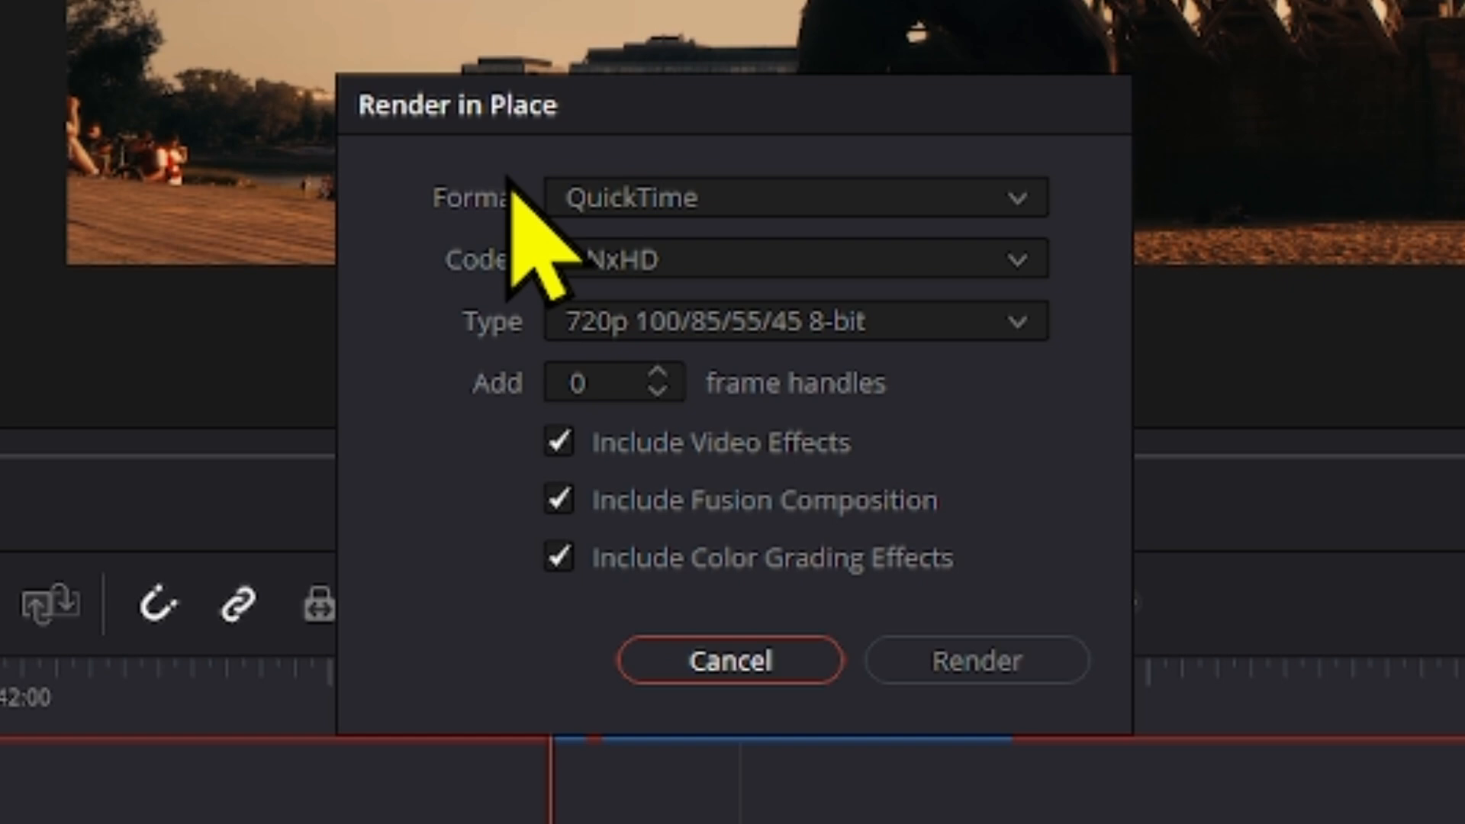
click(792, 200)
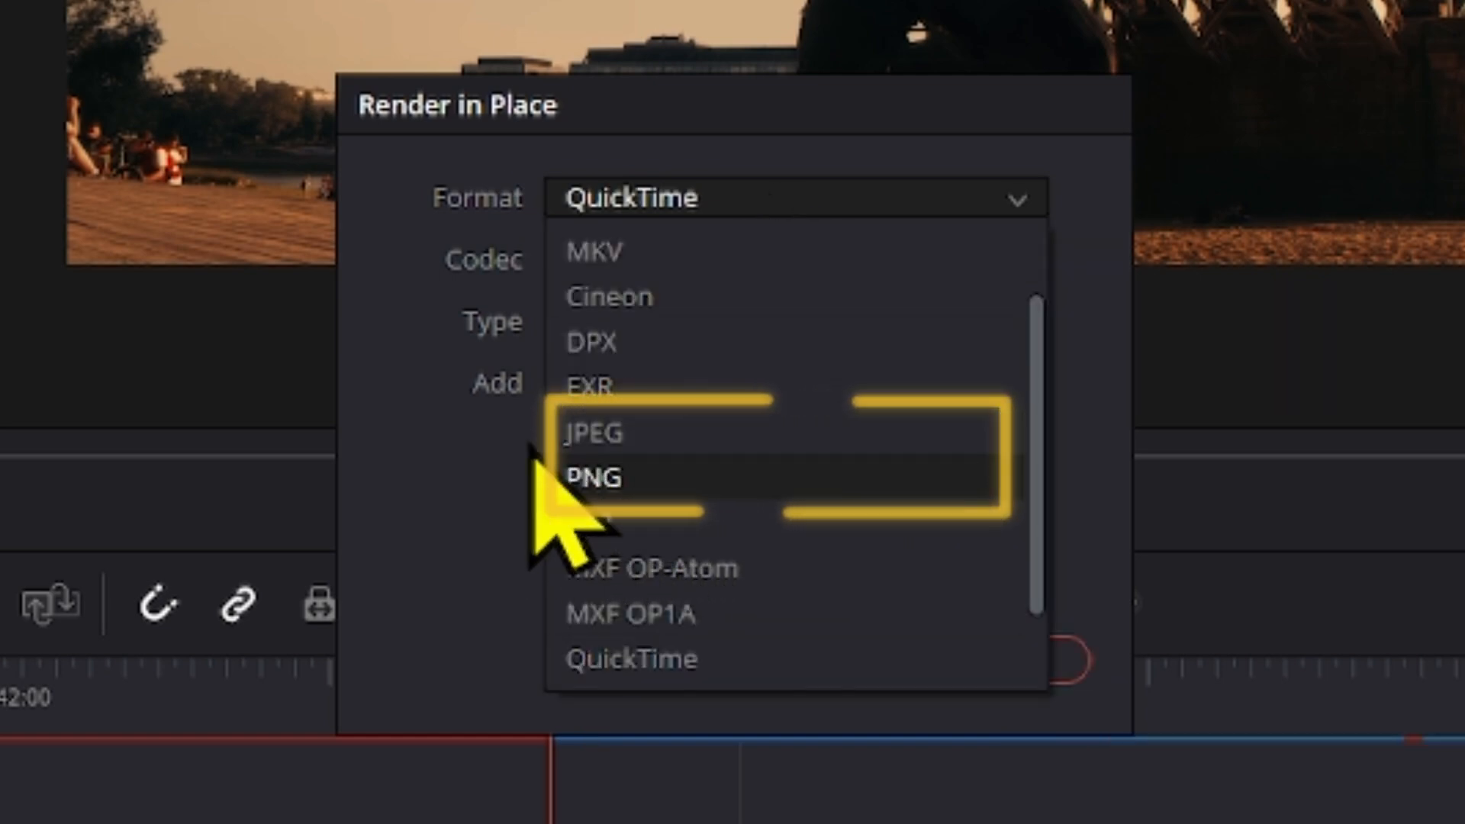
click(594, 478)
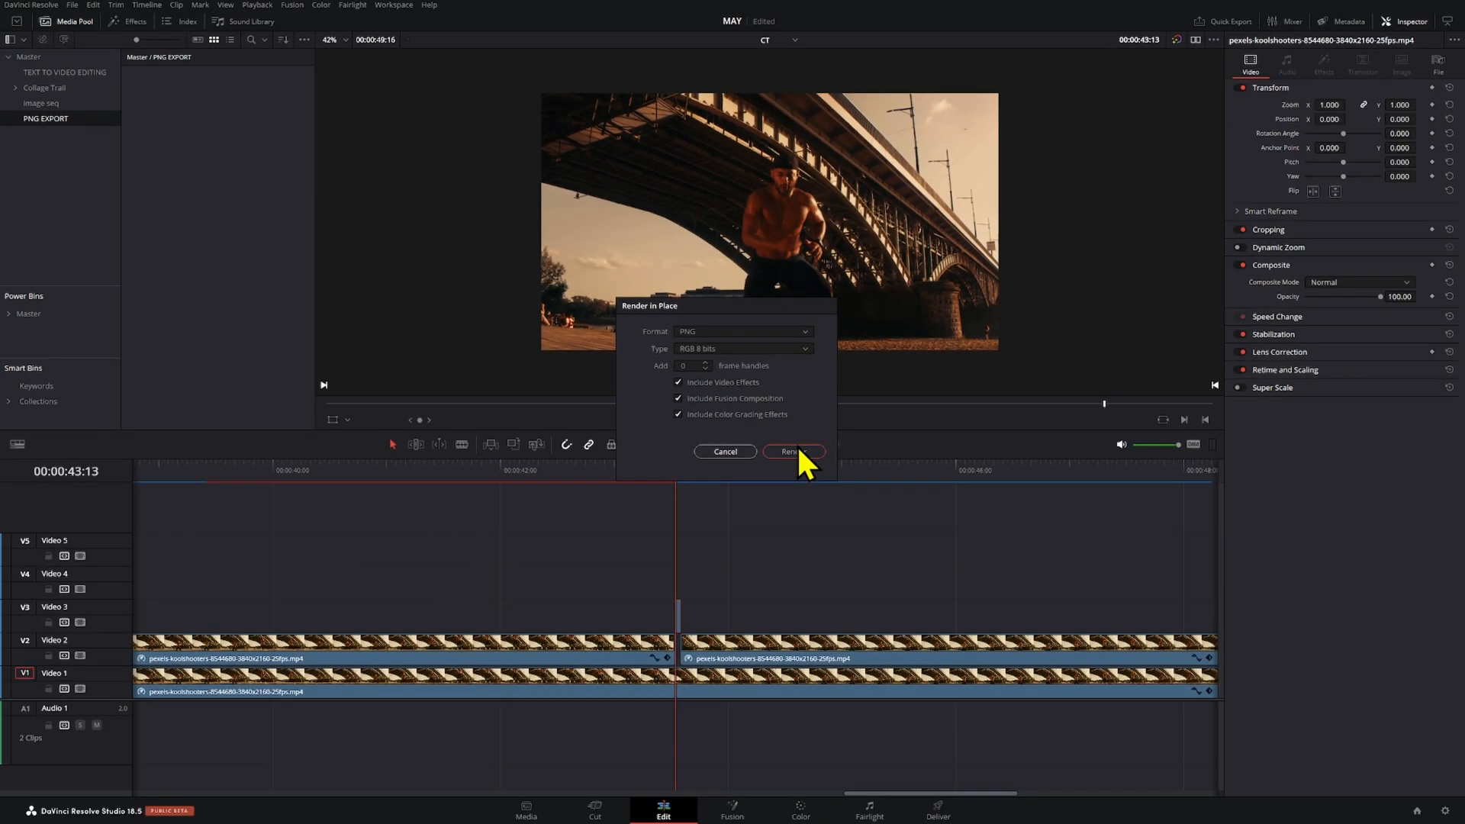
click(793, 451)
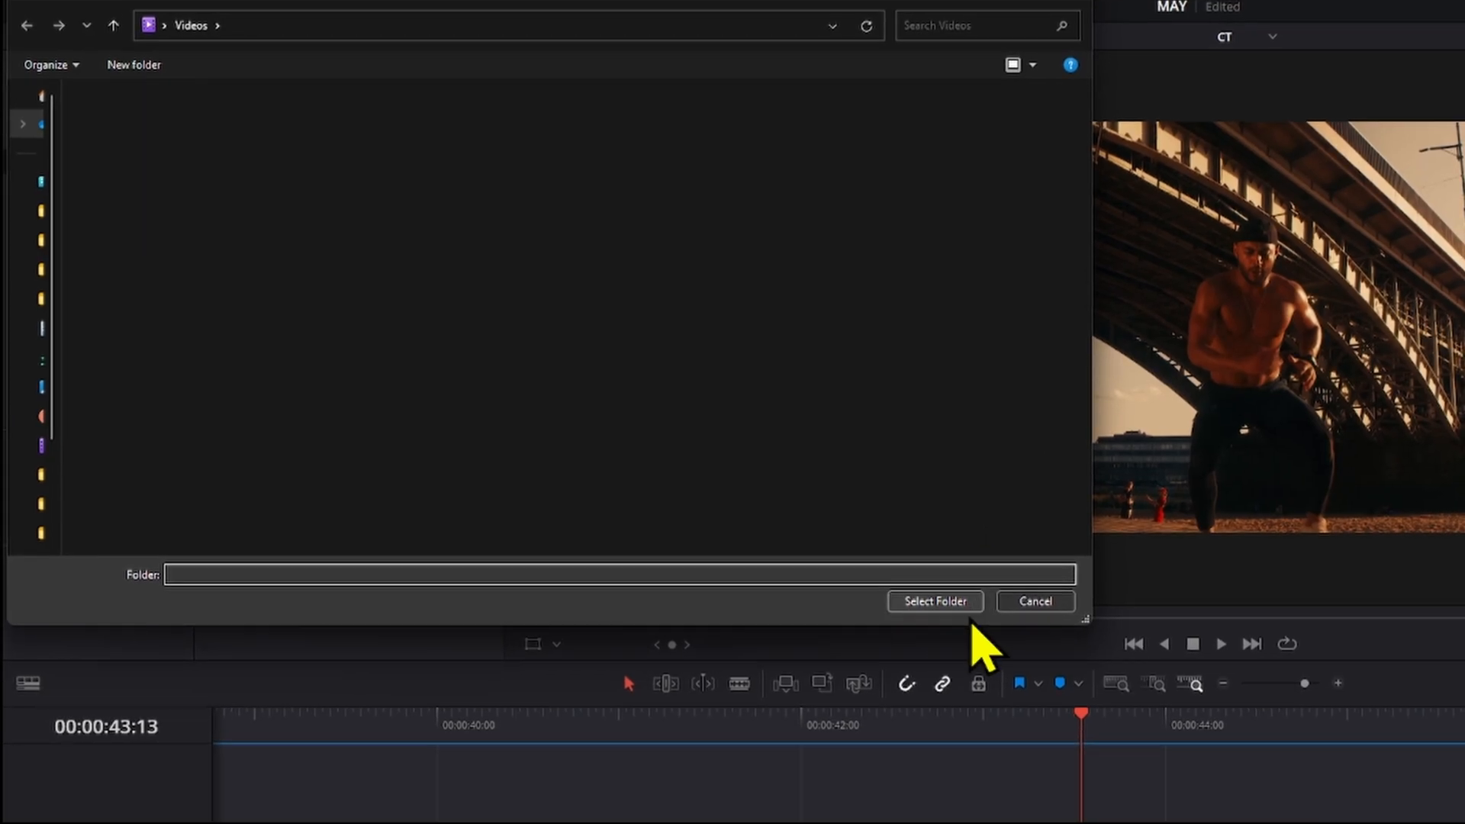
click(934, 601)
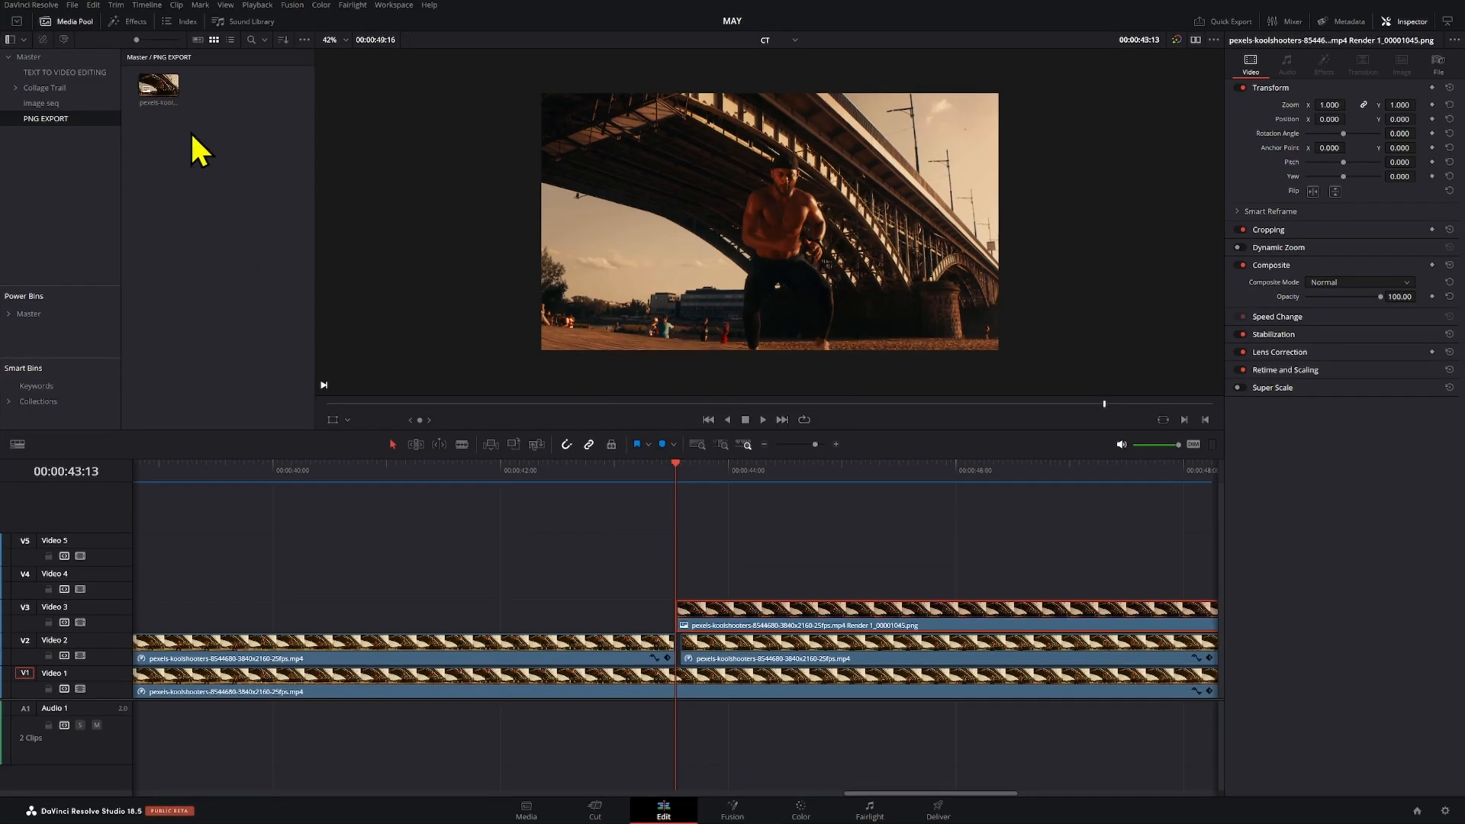